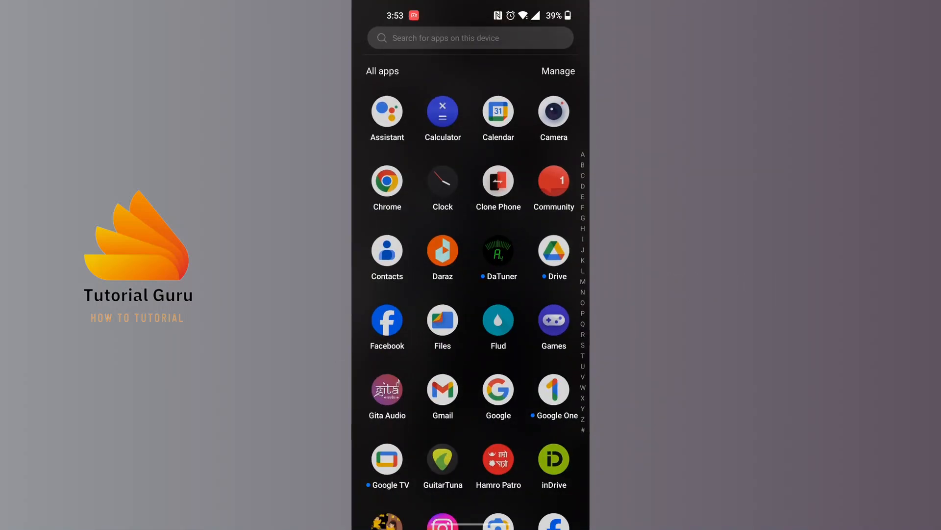
- Scroll the All apps drawer to the end of the list to reveal Telegram
scroll("down", 3)
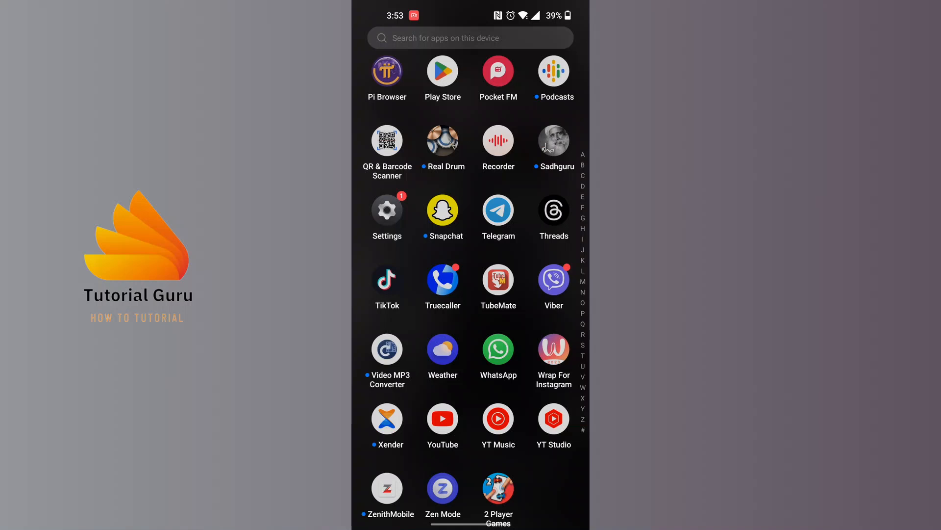
- Launch Telegram and show the side navigation menu over the chat list
left_click(497, 209)
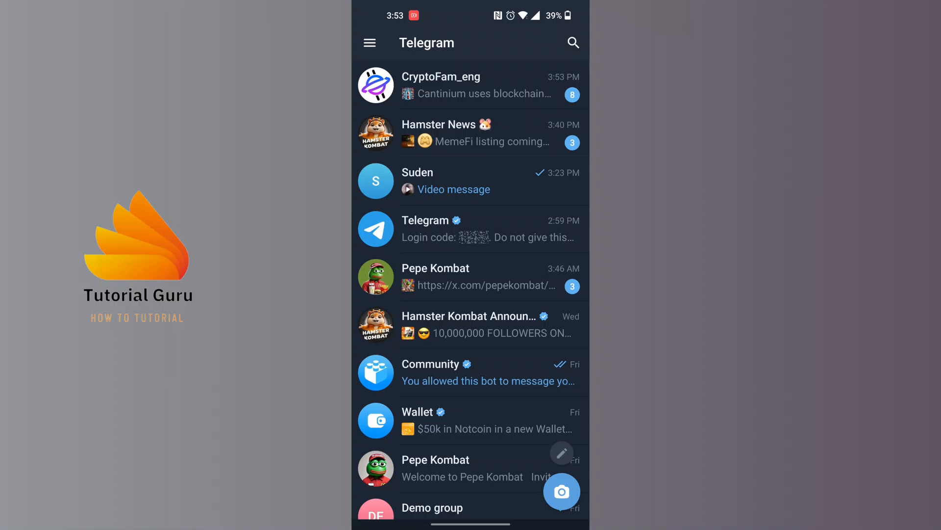
left_click(370, 43)
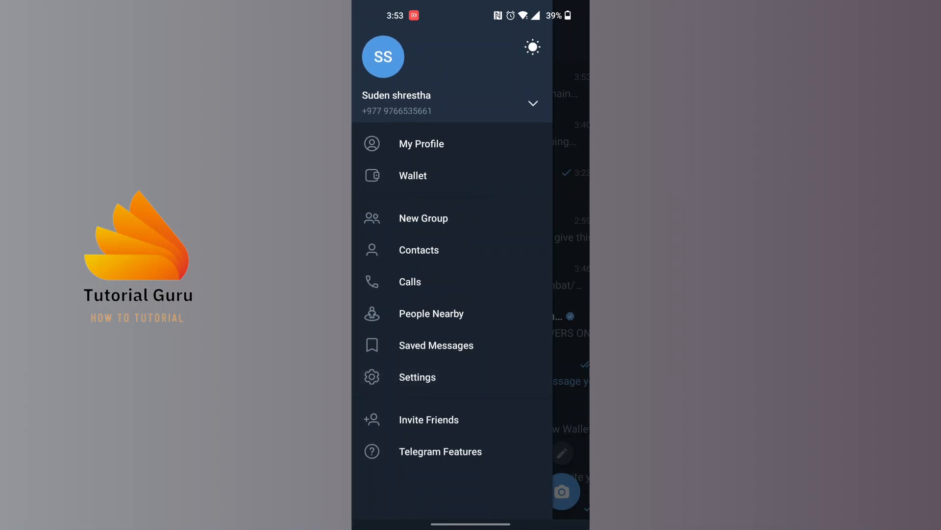
- Go into Settings, scroll down, and enter the Devices page listing active sessions
left_click(422, 143)
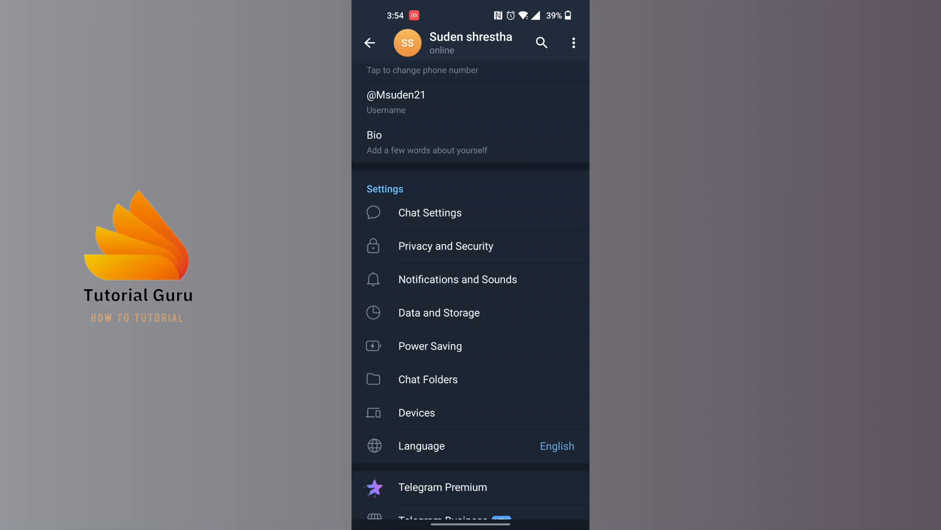
scroll("down", 3)
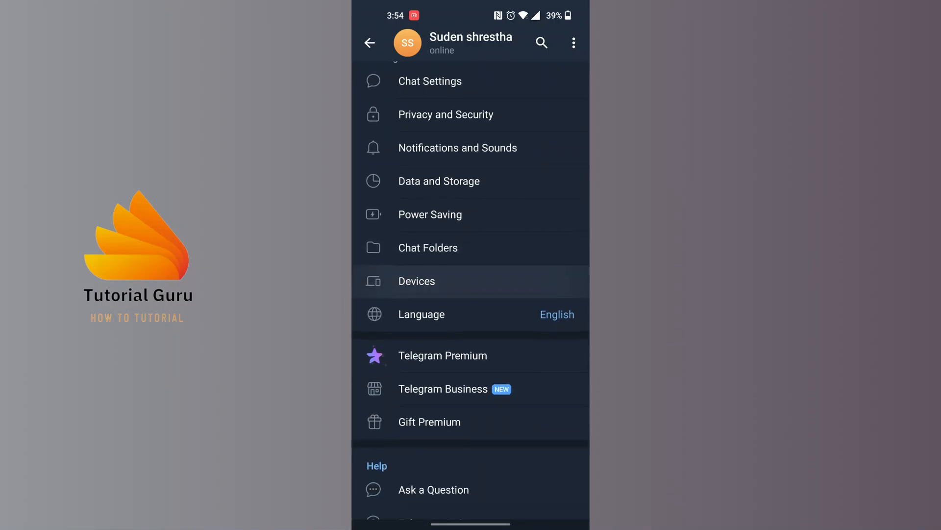
scroll("down", 3)
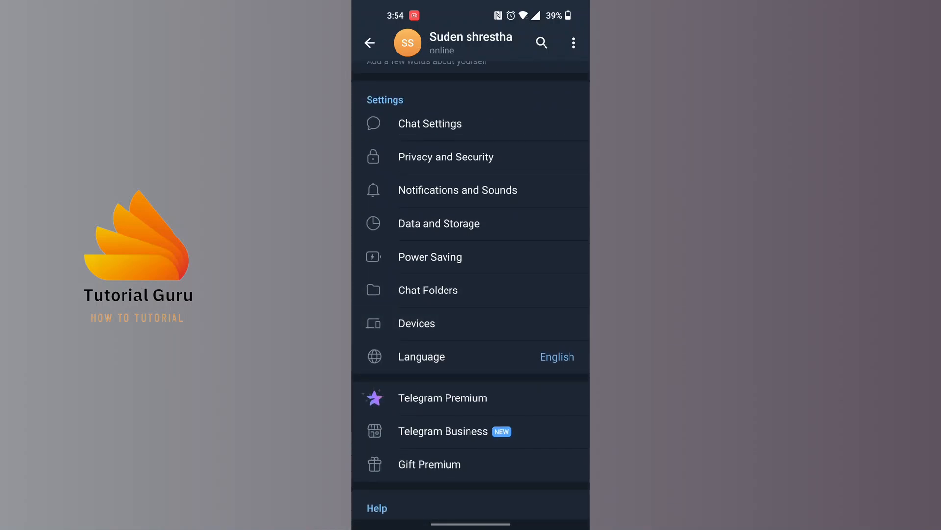
left_click(417, 323)
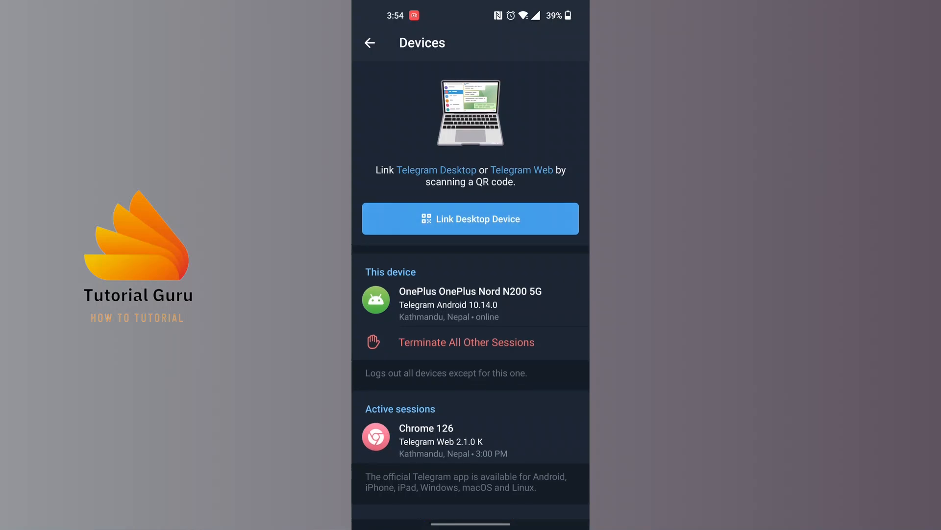
- Start the Link Desktop Device QR code scanner
left_click(470, 217)
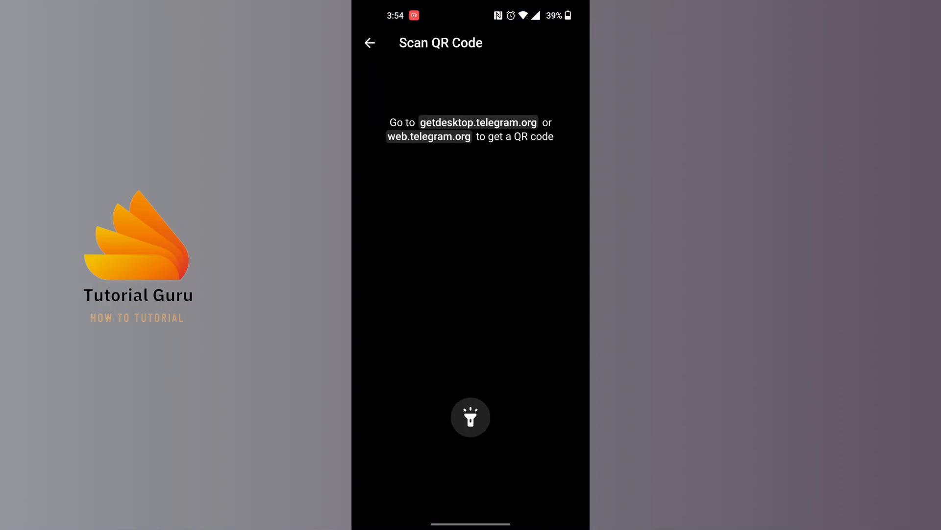